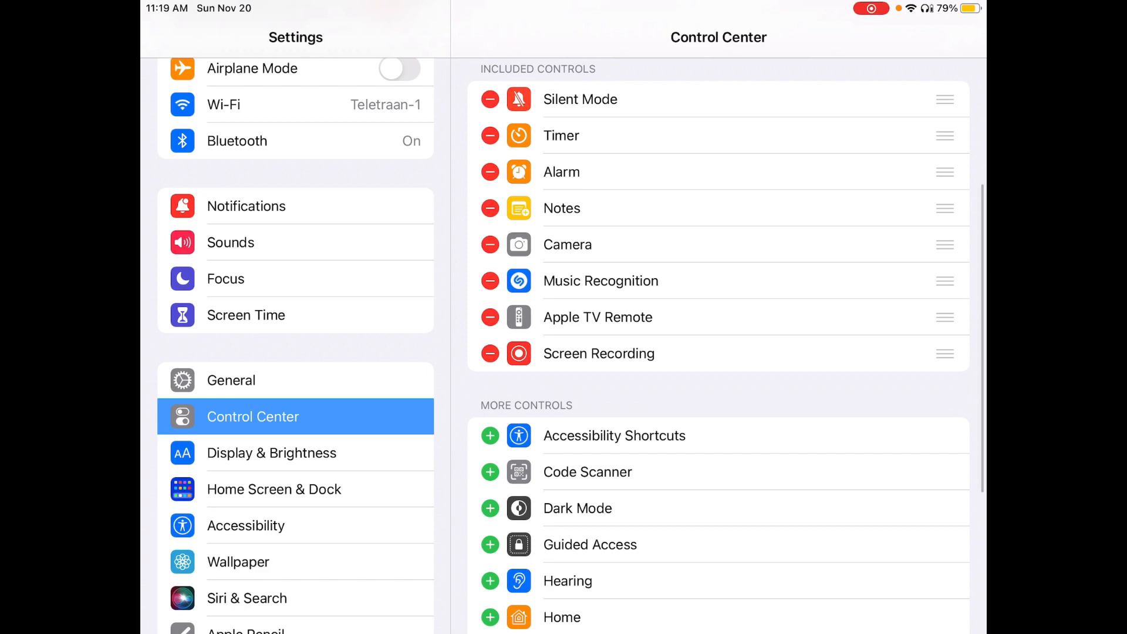
scroll("down", 3)
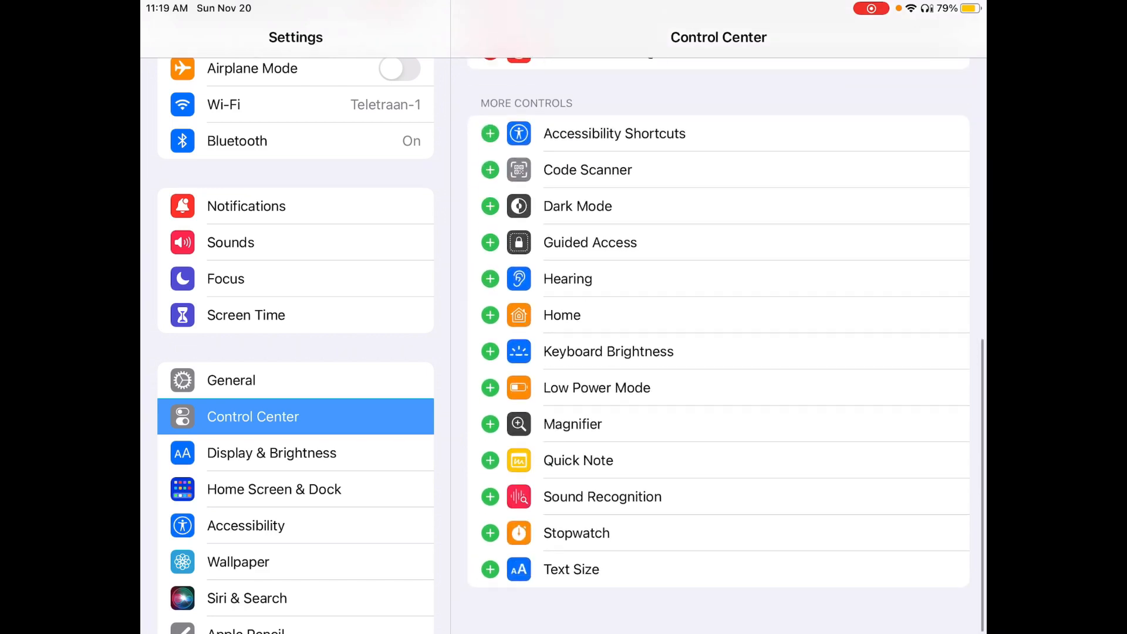
scroll("up", 3)
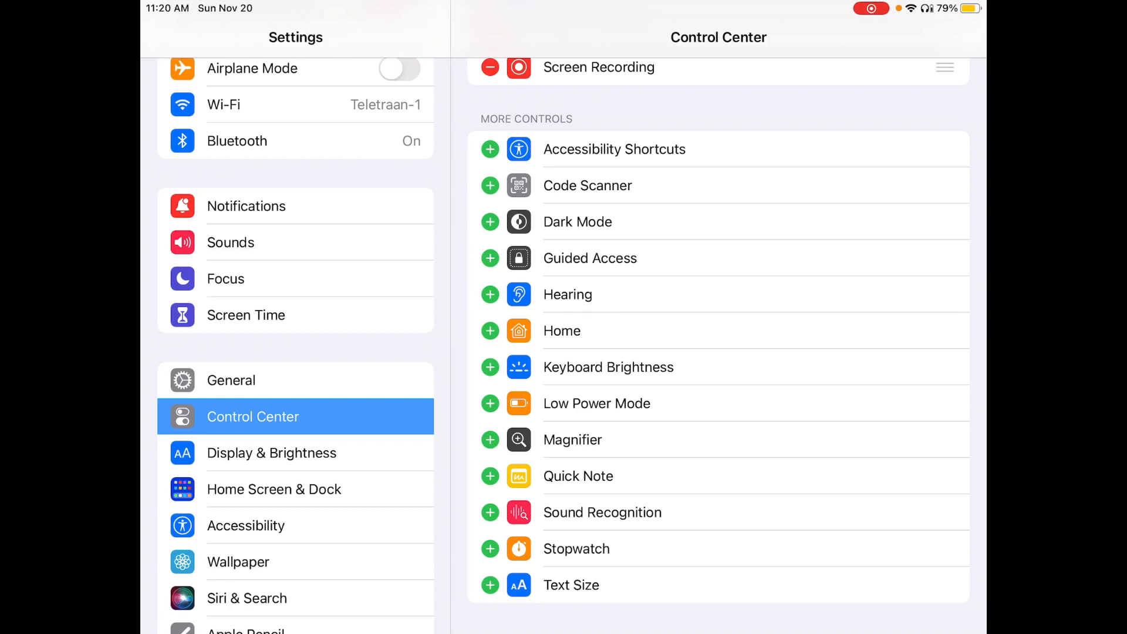
scroll("up", 3)
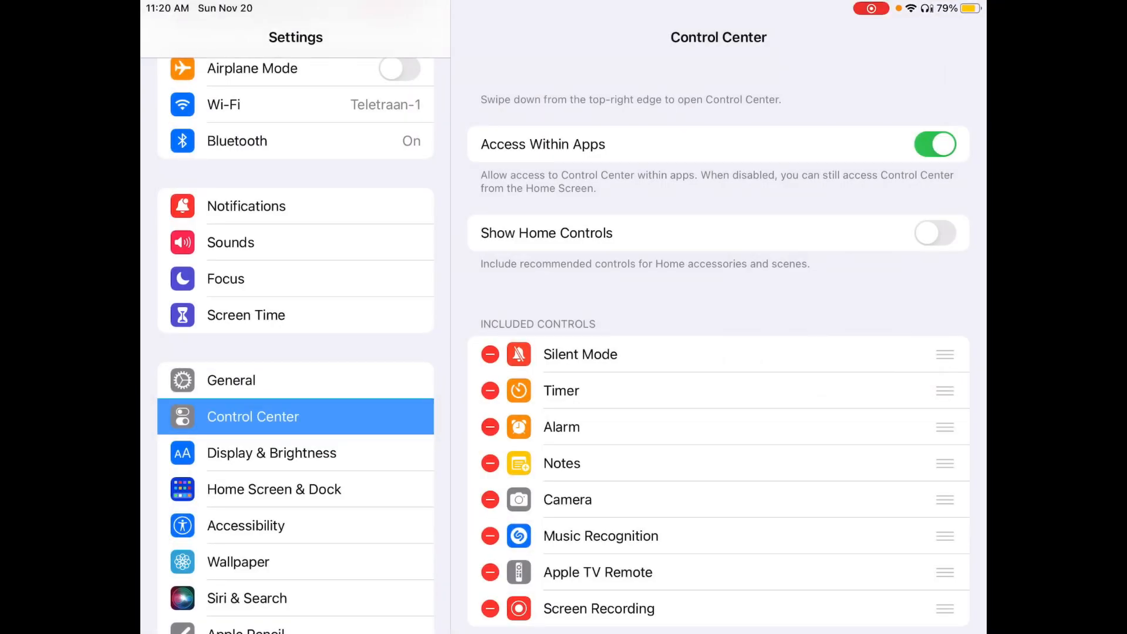
scroll("down", 3)
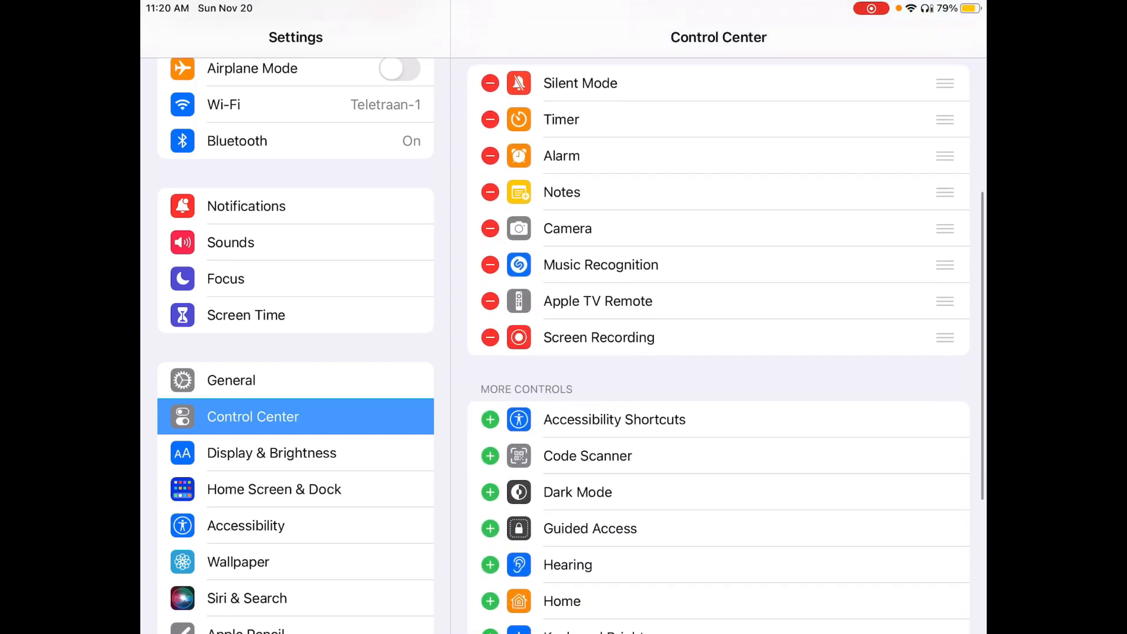